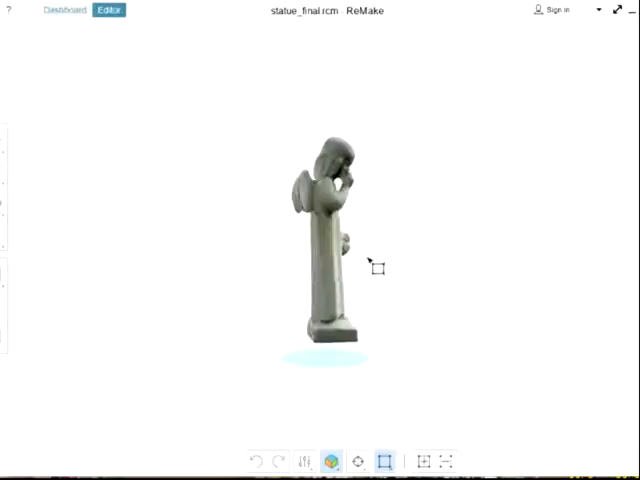
# Orbit the statue, set it upright, and drag the slicing plane to its base
pyautogui.moveTo(375, 265); pyautogui.dragTo(197, 305)
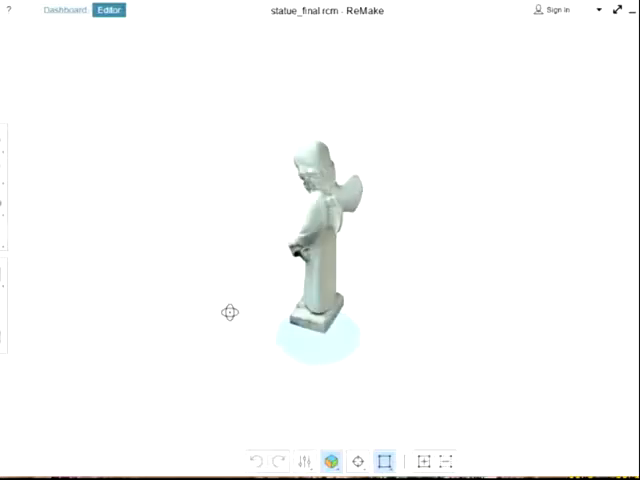
pyautogui.moveTo(310, 250); pyautogui.dragTo(310, 150)
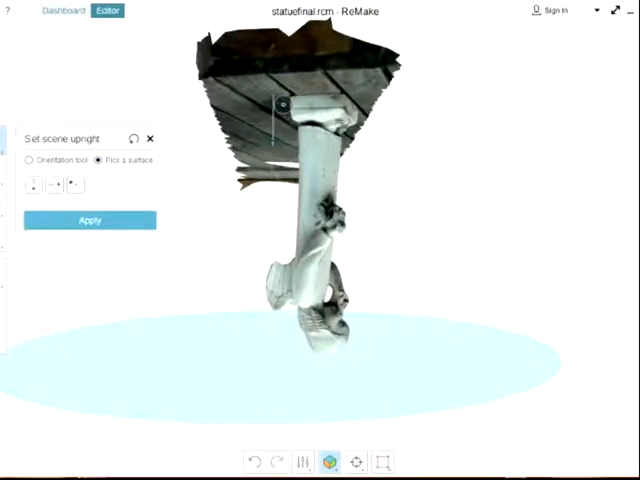
pyautogui.click(89, 220)
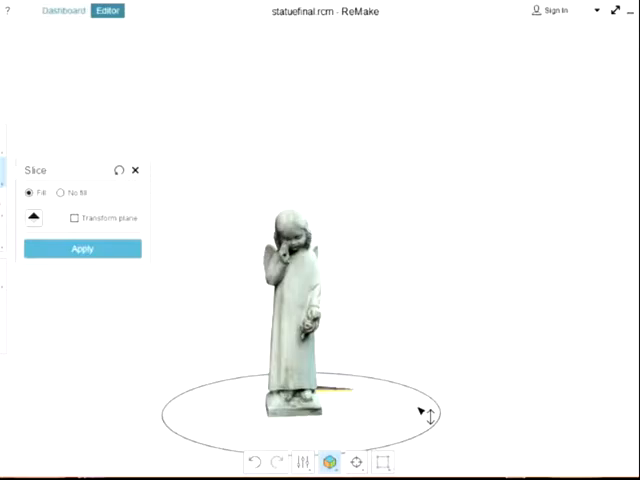
pyautogui.moveTo(420, 410); pyautogui.dragTo(247, 358)
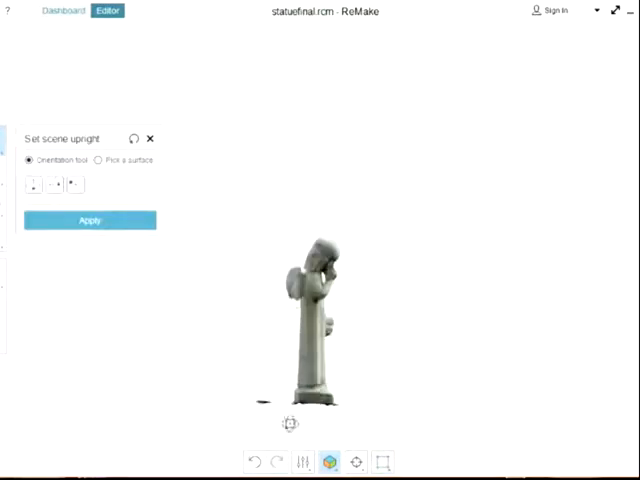
# Switch Set scene upright to Pick a surface and orbit to inspect the base
pyautogui.click(99, 160)
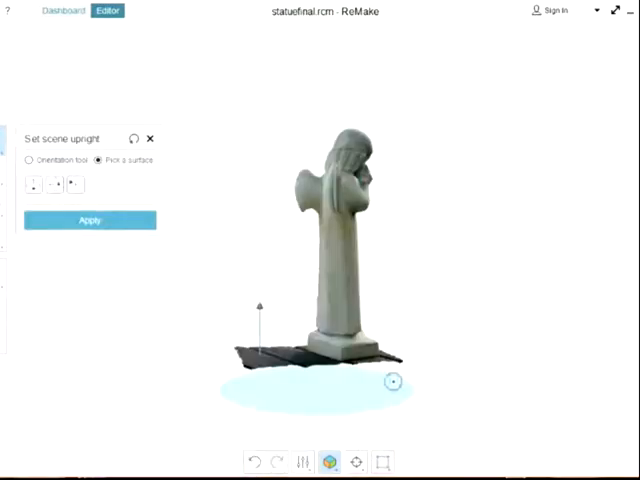
pyautogui.moveTo(393, 383); pyautogui.dragTo(302, 357)
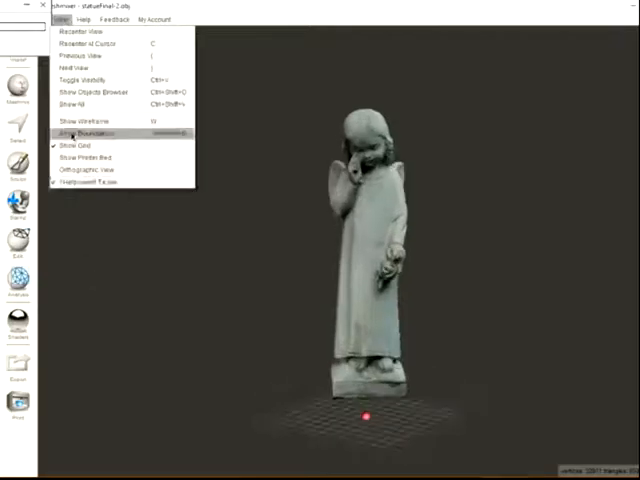
# Enable Show Boundaries and toggle the wireframe display on the statue mesh
pyautogui.click(84, 121)
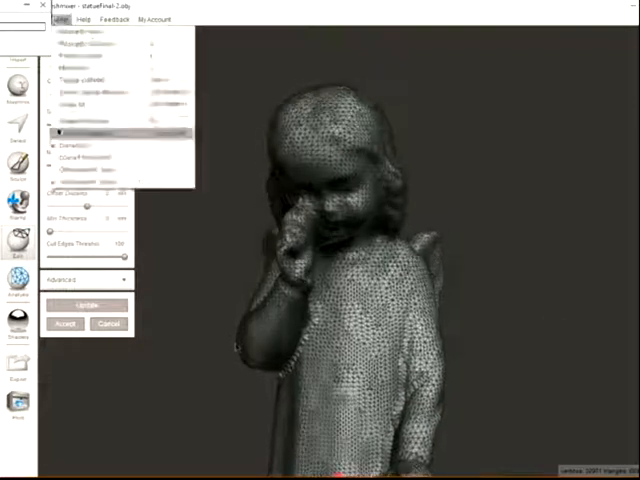
pyautogui.click(63, 323)
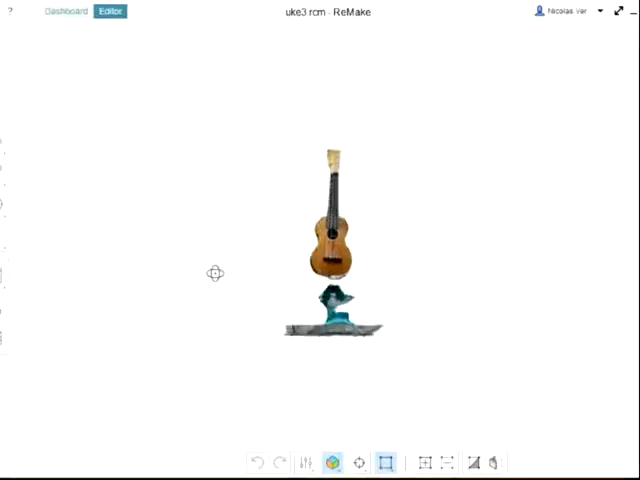
# Zoom in on the ukulele scan floating above its teal stand
pyautogui.scroll(3)
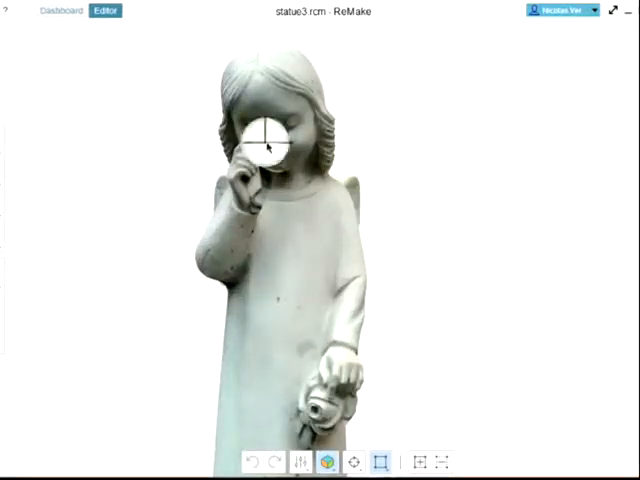
# Orbit around the statue3 angel's head to view it from behind and the wing
pyautogui.moveTo(272, 145); pyautogui.dragTo(285, 338)
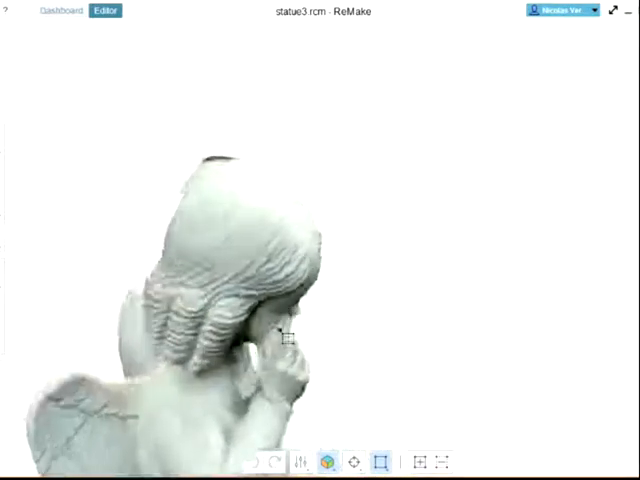
pyautogui.moveTo(285, 337); pyautogui.dragTo(333, 277)
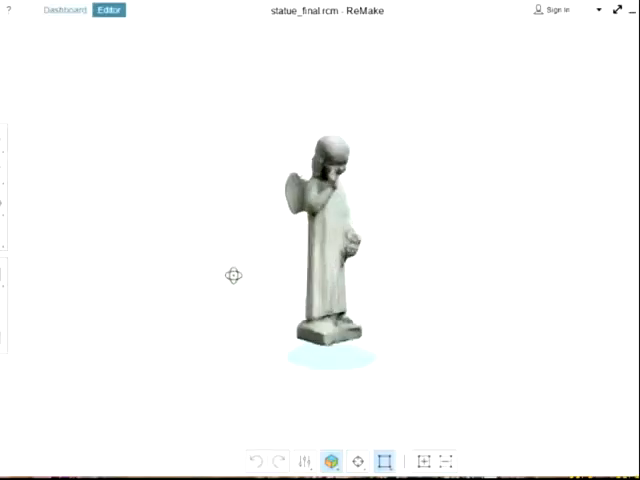
# Orbit statue_final and tilt the view to see the base's underside
pyautogui.moveTo(235, 276); pyautogui.dragTo(455, 281)
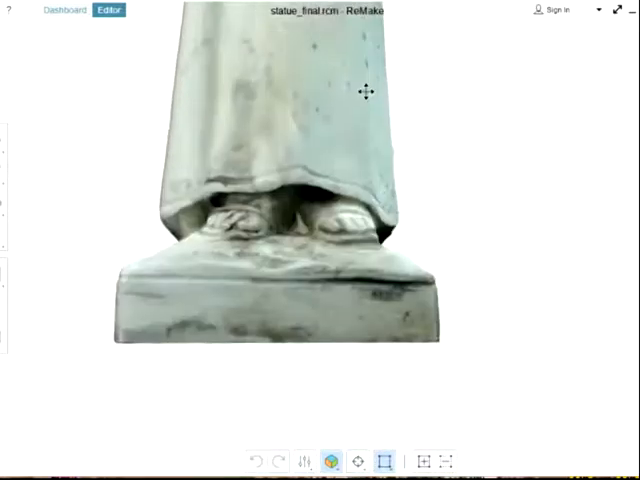
pyautogui.moveTo(365, 90); pyautogui.dragTo(305, 135)
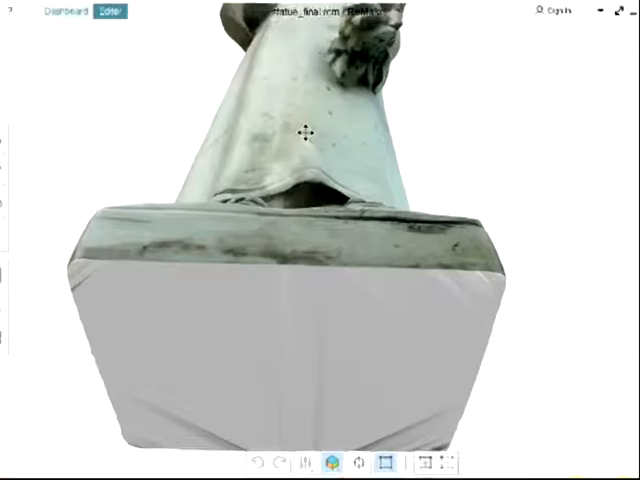